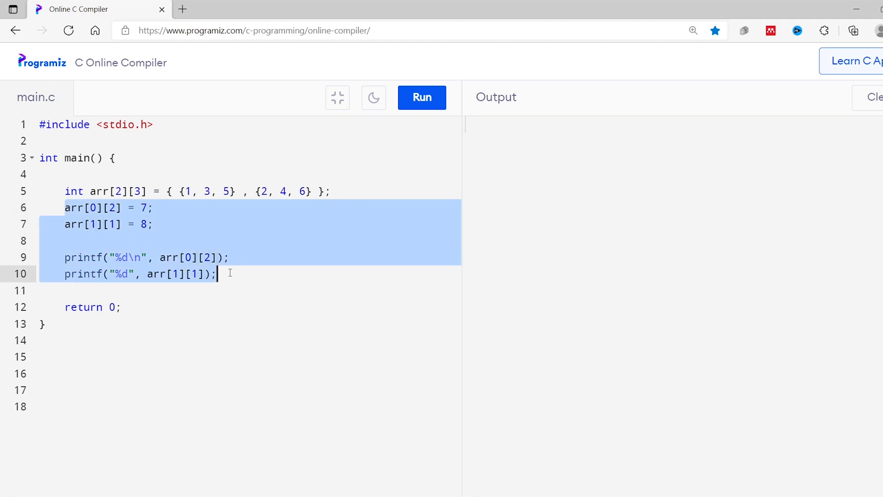
# Delete lines 6–10 and write the outer loop for(int i = 0; i < 2; ++i) {
pyautogui.press('Delete')
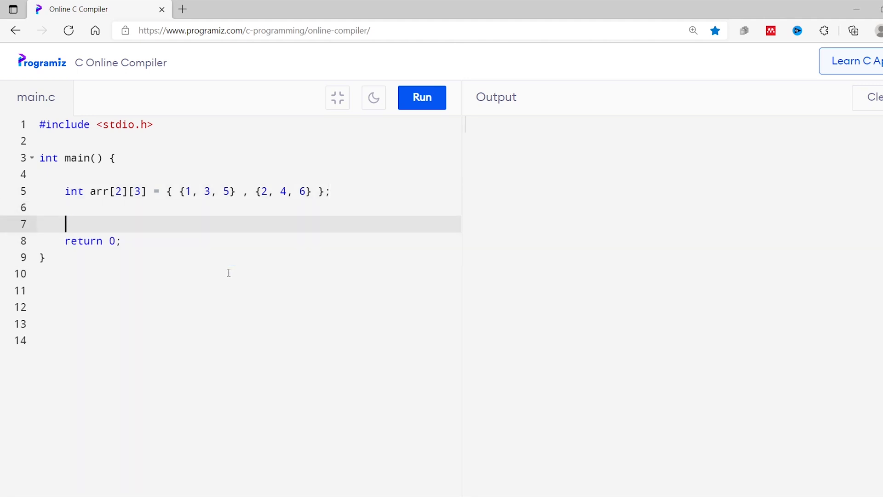
pyautogui.write('for')
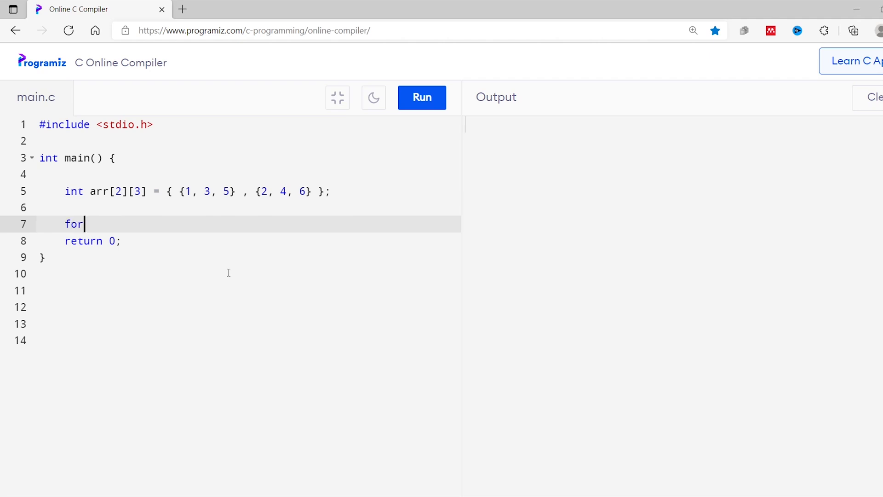
pyautogui.write('(int i')
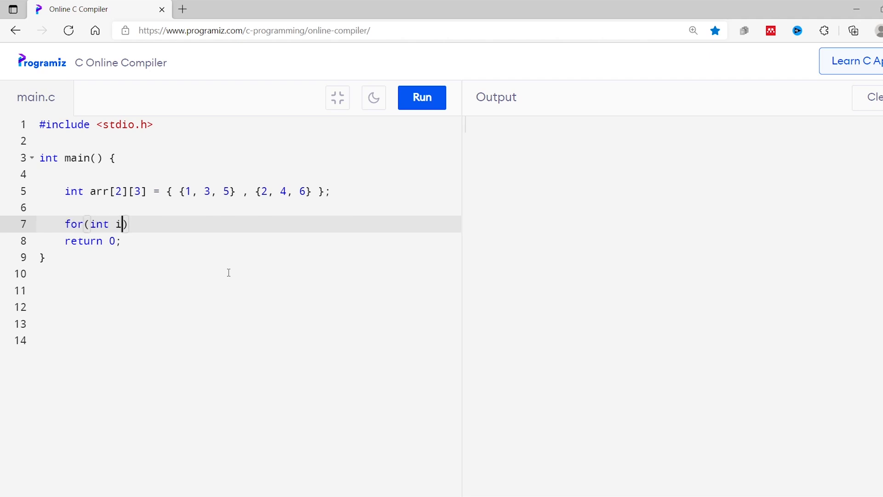
pyautogui.write('= 0')
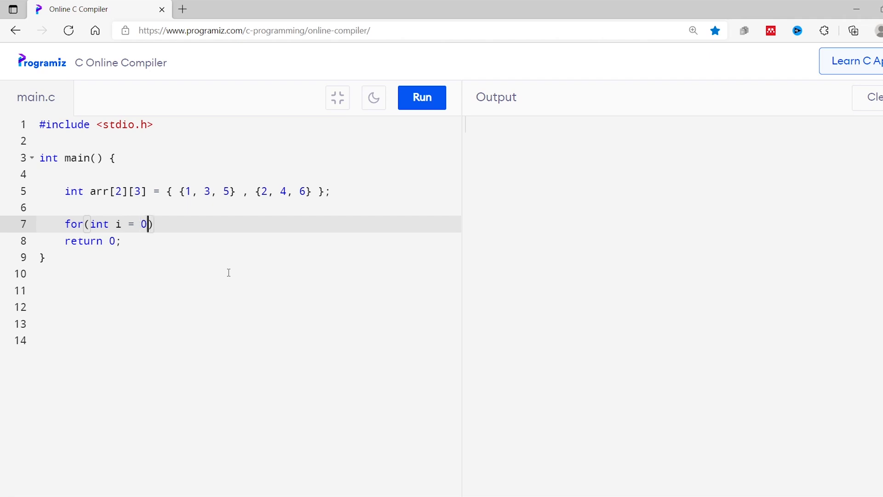
pyautogui.write('; i')
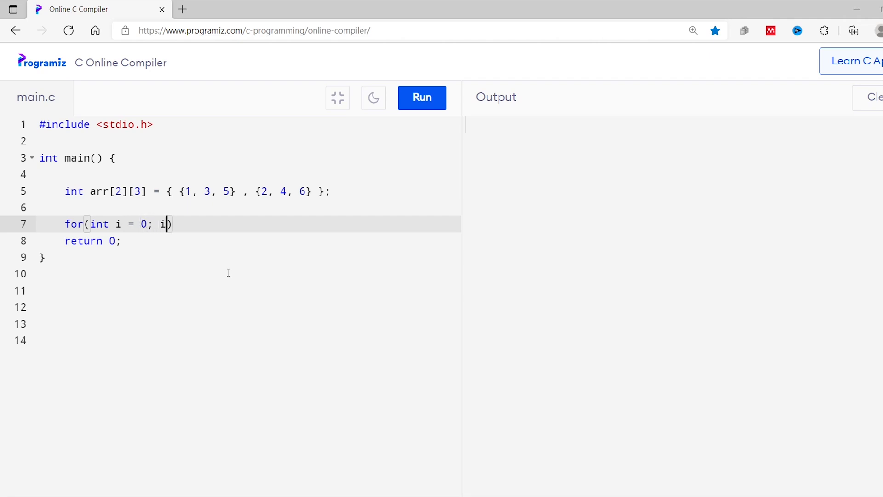
pyautogui.write('< 2; ++')
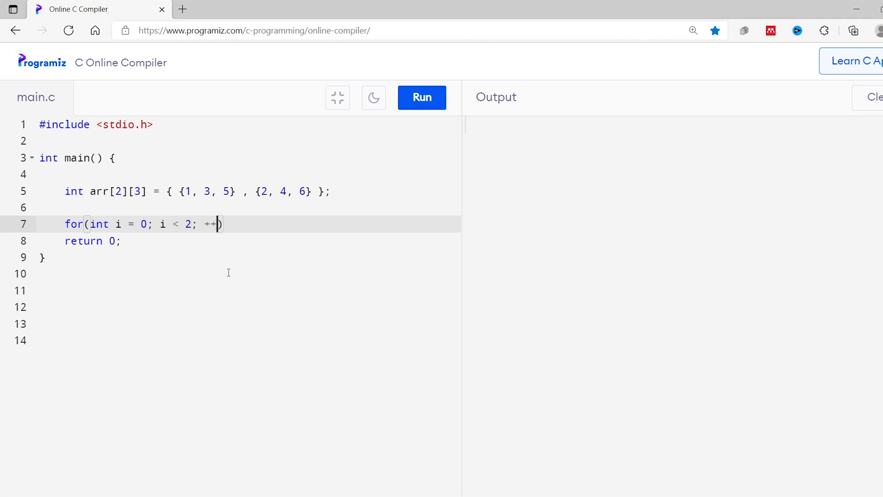
pyautogui.write('i')
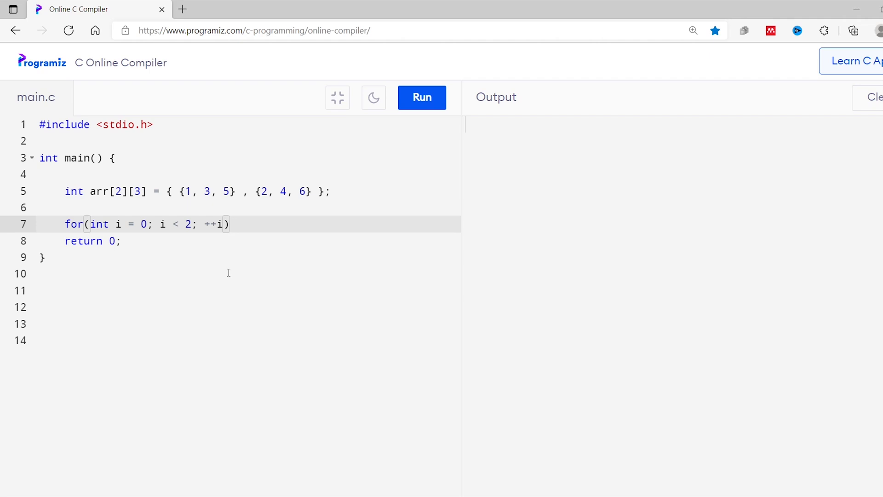
pyautogui.write('{')
pyautogui.write('for')
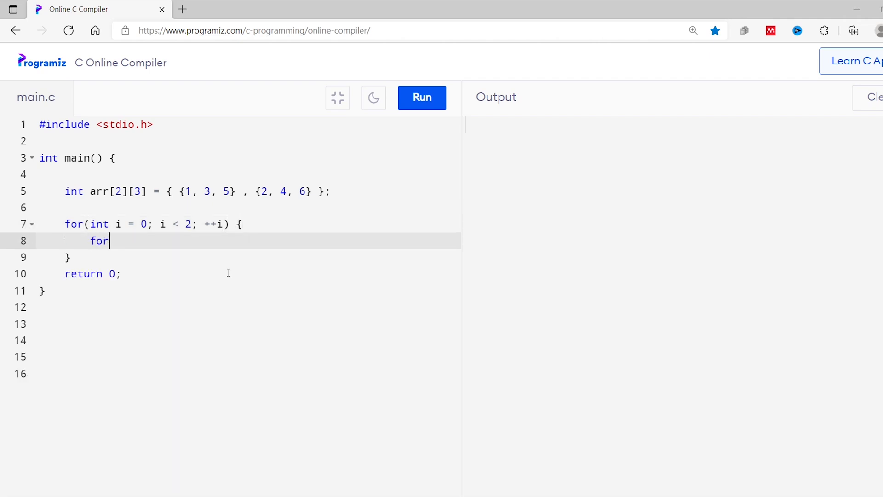
# Nest an empty inner loop for(int j = 0; j < 3; ++j) inside it
pyautogui.write('(int j')
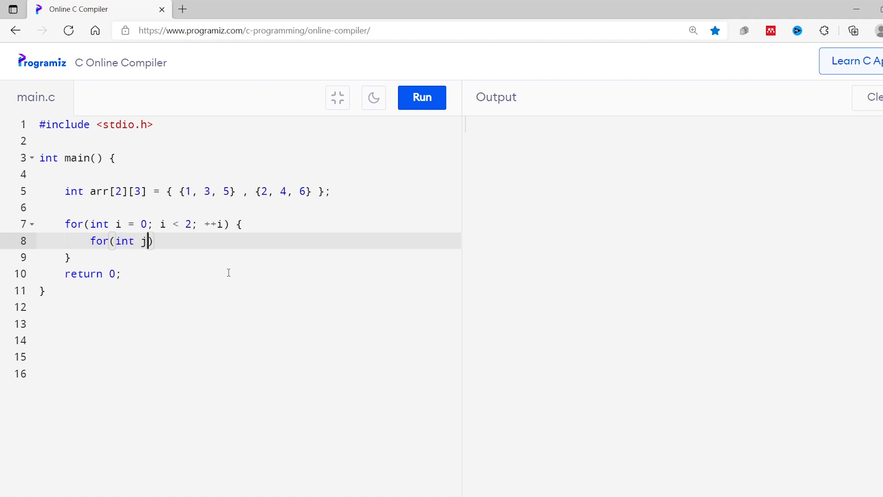
pyautogui.write('= 0; j <')
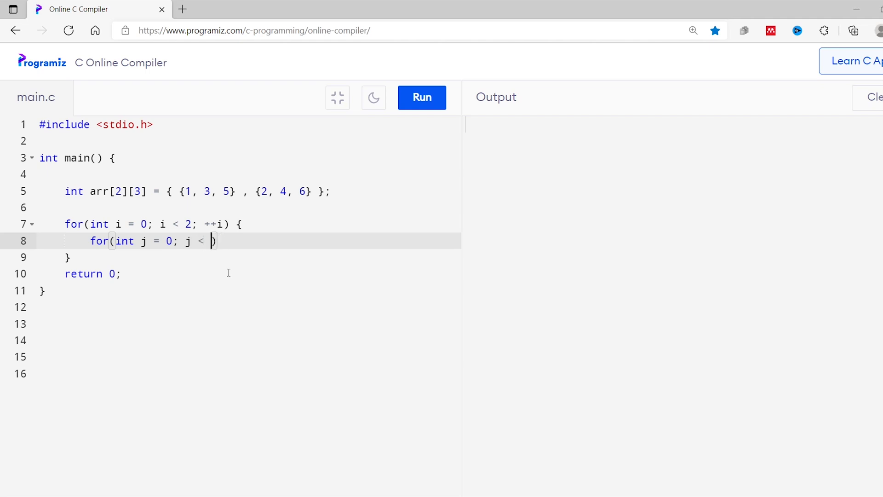
pyautogui.write('3; +')
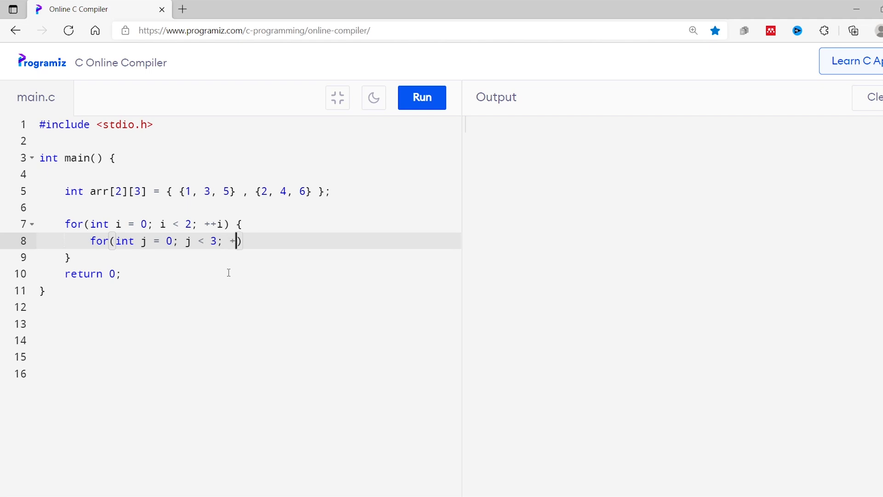
pyautogui.write('j')
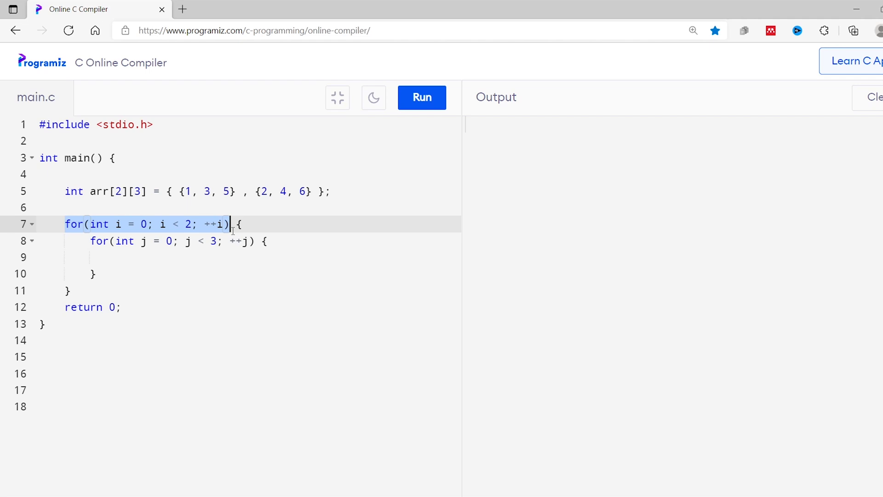
pyautogui.click(115, 224)
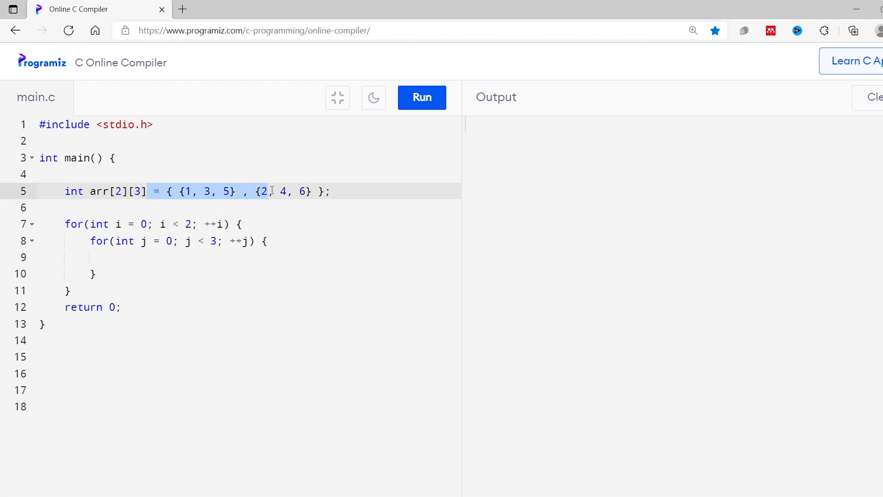
pyautogui.click(102, 241)
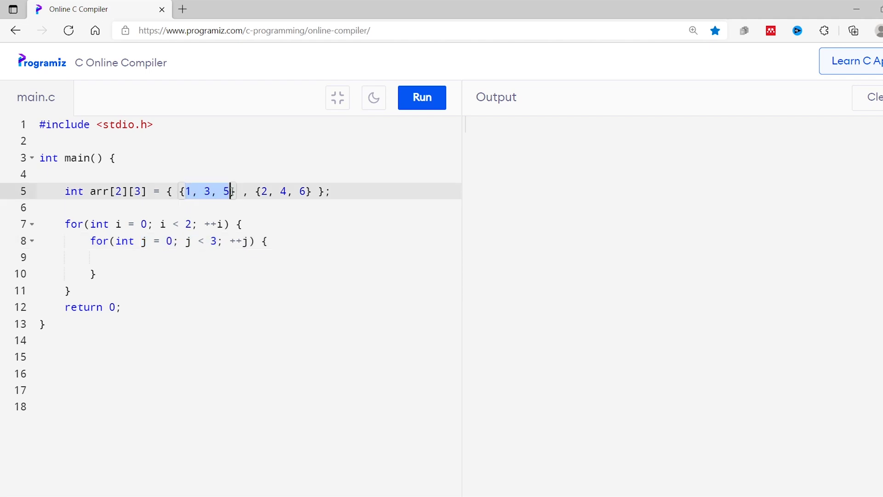
pyautogui.click(214, 257)
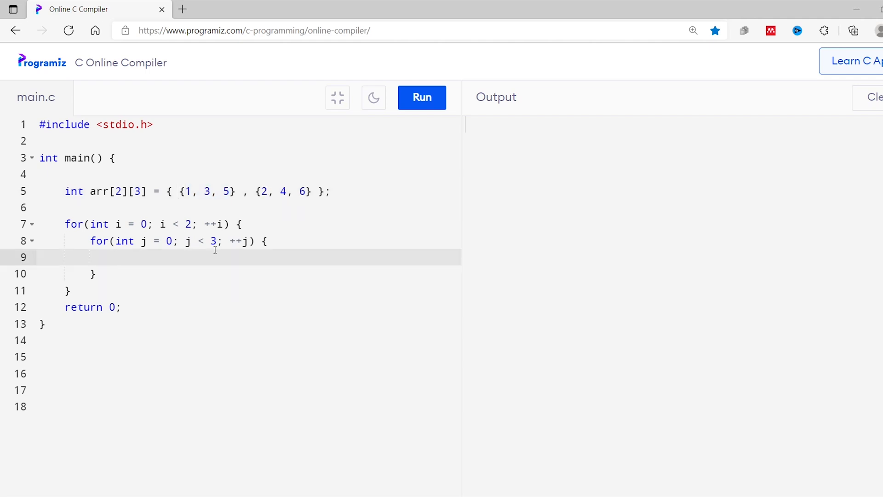
# Write printf("%d ", arr[i][j]); as the inner loop body on line 9
pyautogui.write('pri')
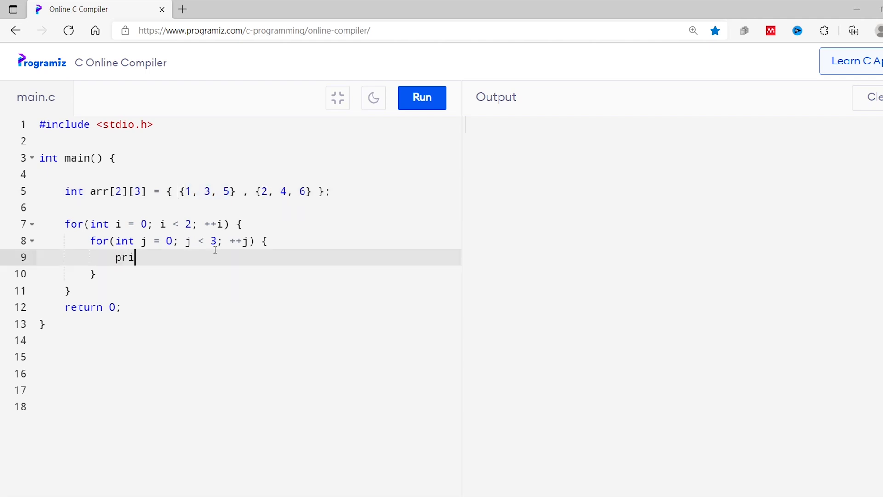
pyautogui.write('nt')
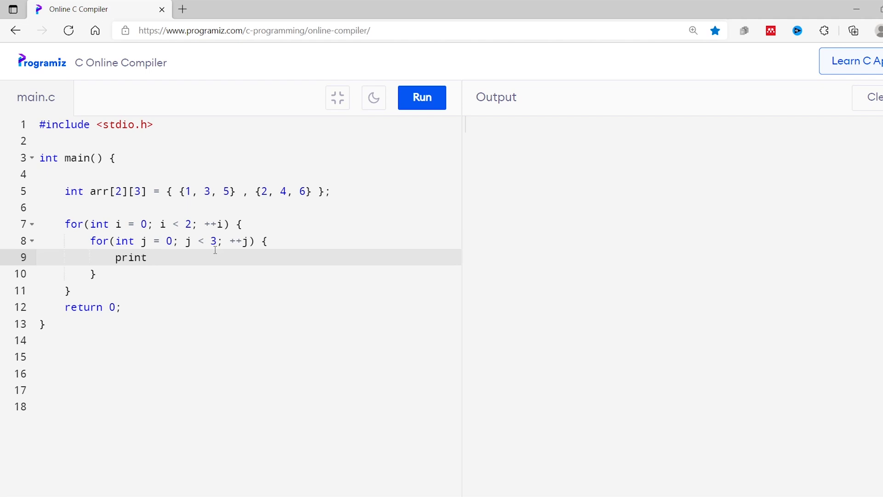
pyautogui.write('f()')
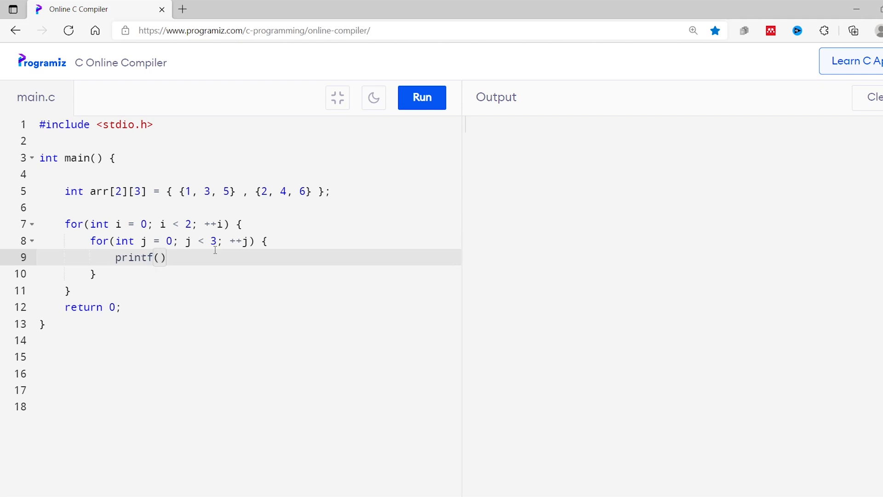
pyautogui.write('"%"')
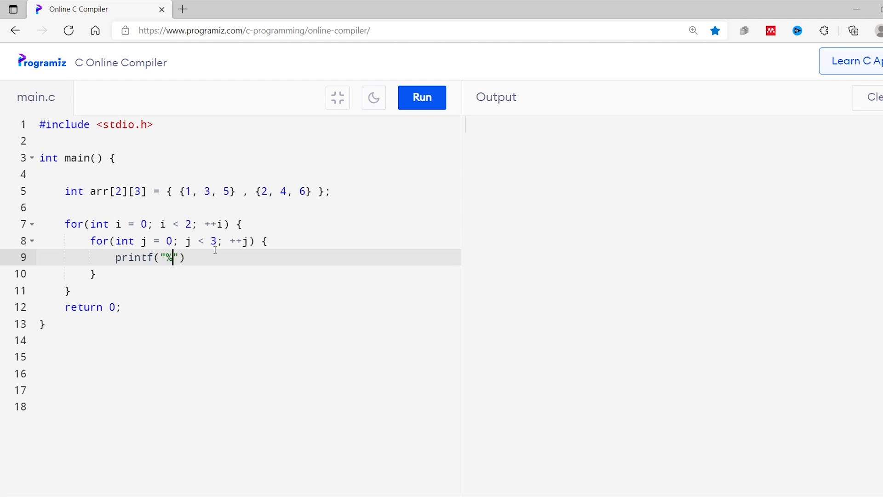
pyautogui.write('d  ",')
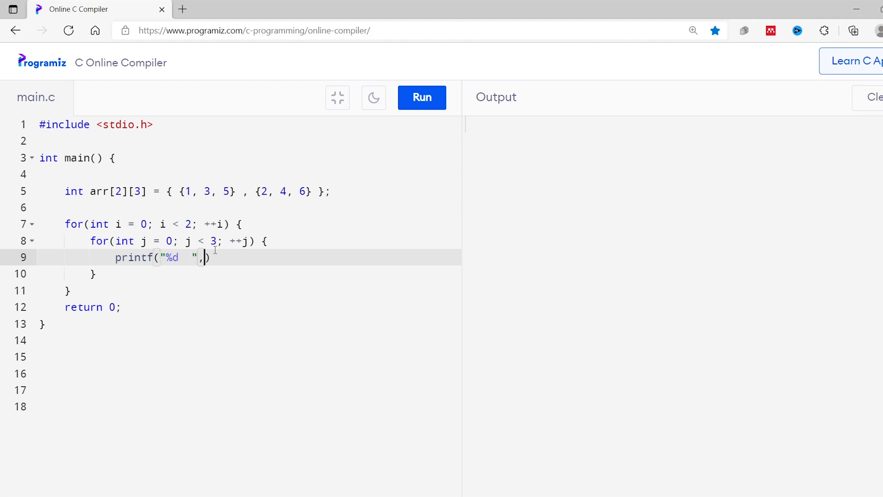
pyautogui.write('arr[]')
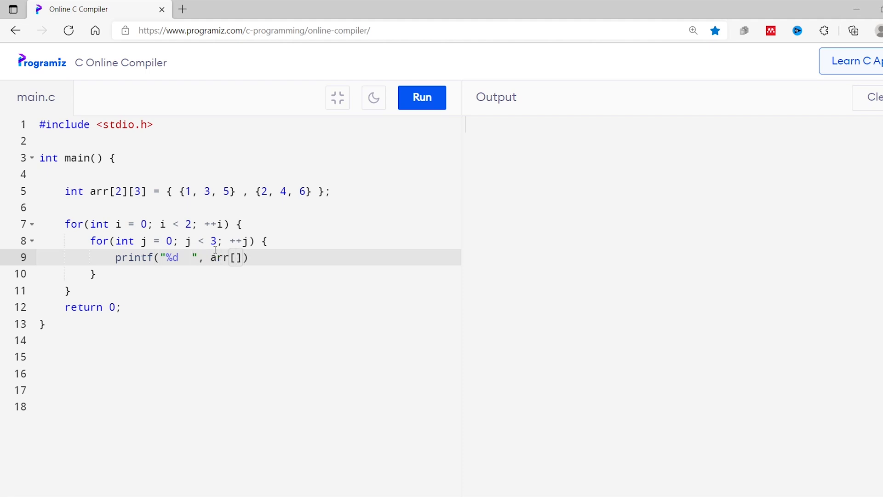
pyautogui.write('i')
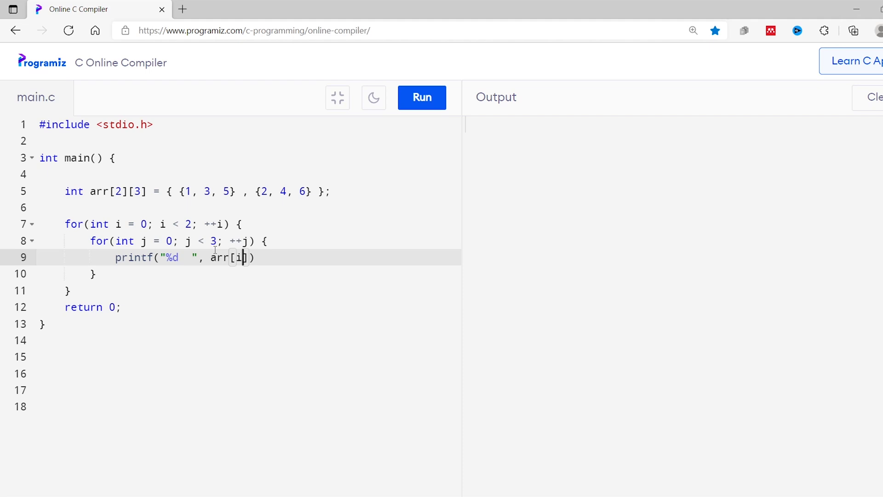
pyautogui.write('][]')
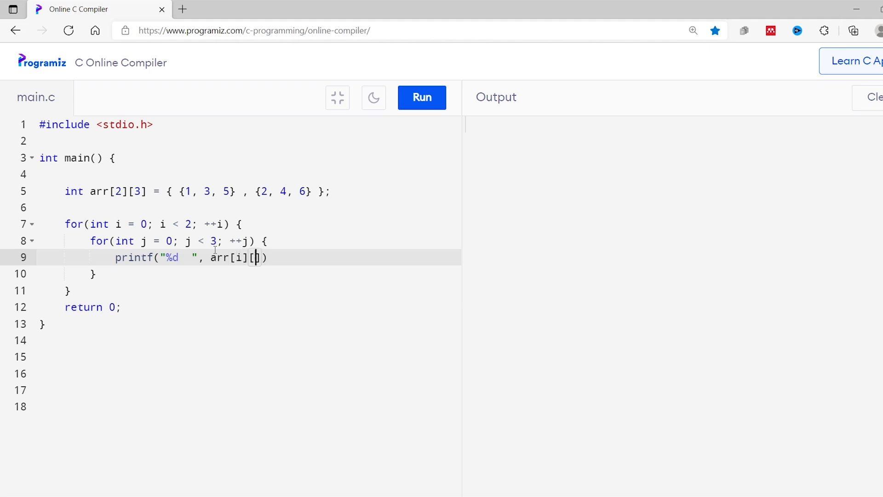
pyautogui.write('j];')
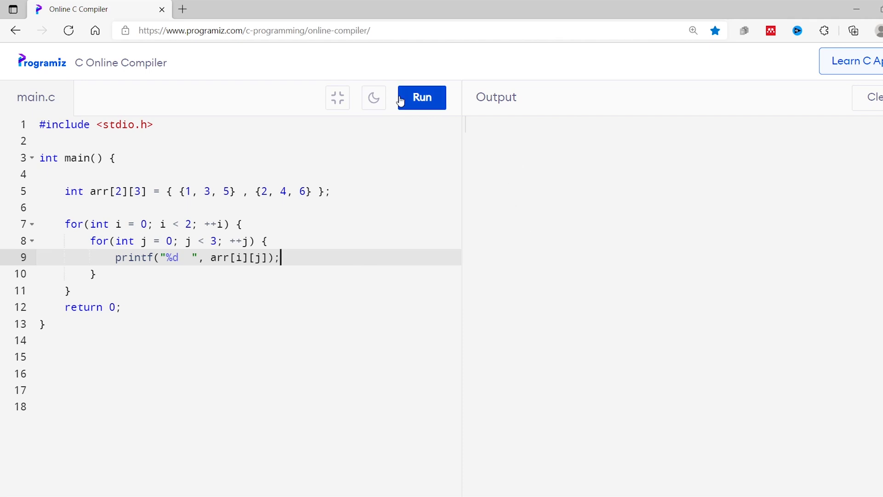
# Run the program, then highlight the j < 3 condition, arr[i][j] indexing and value 1
pyautogui.click(421, 97)
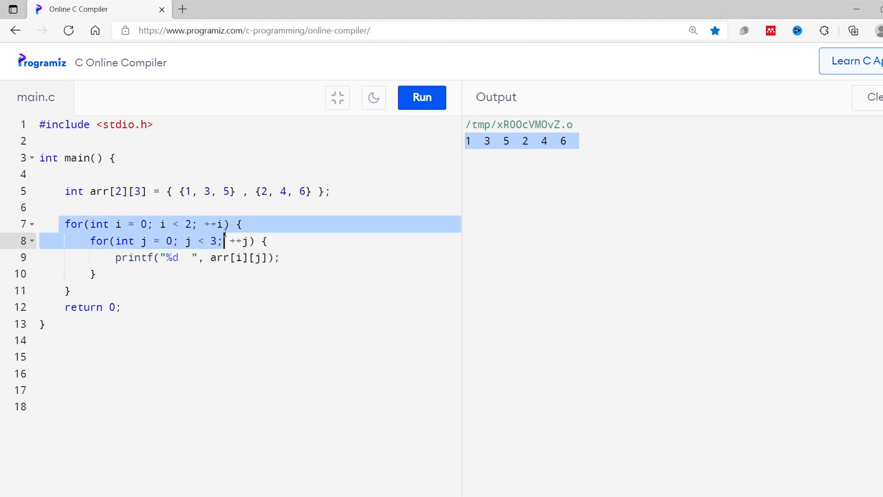
pyautogui.click(239, 224)
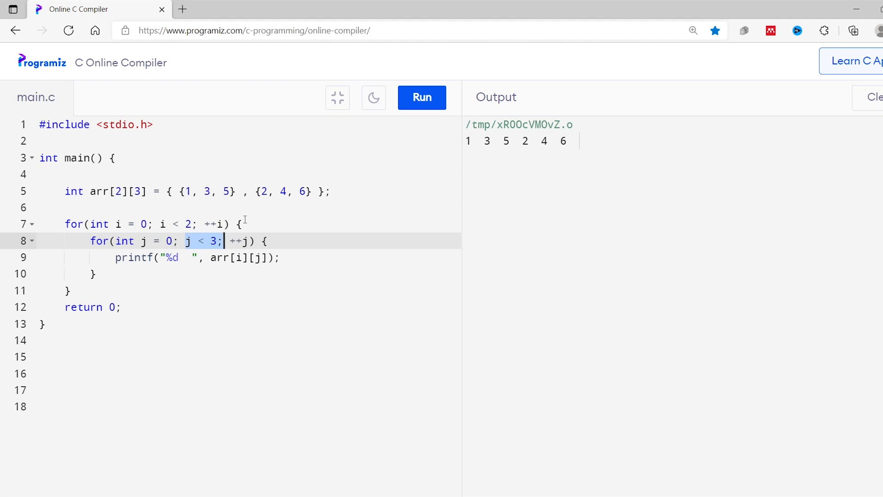
pyautogui.click(254, 257)
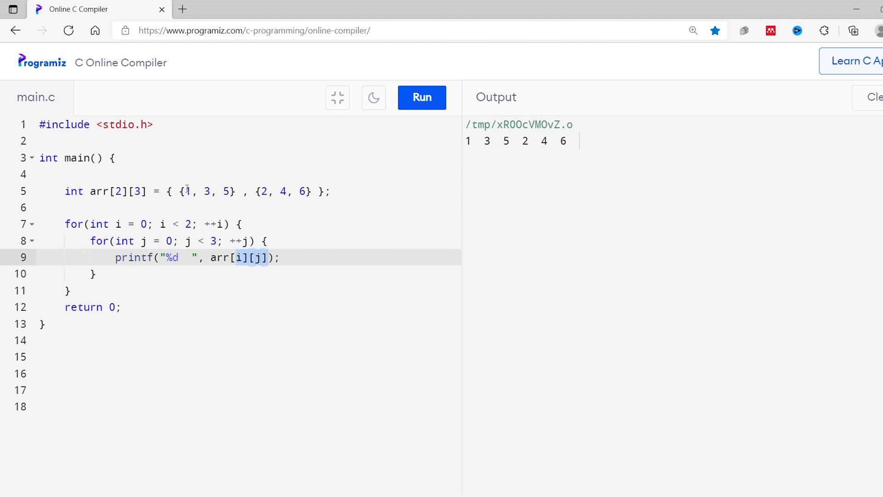
pyautogui.click(187, 191)
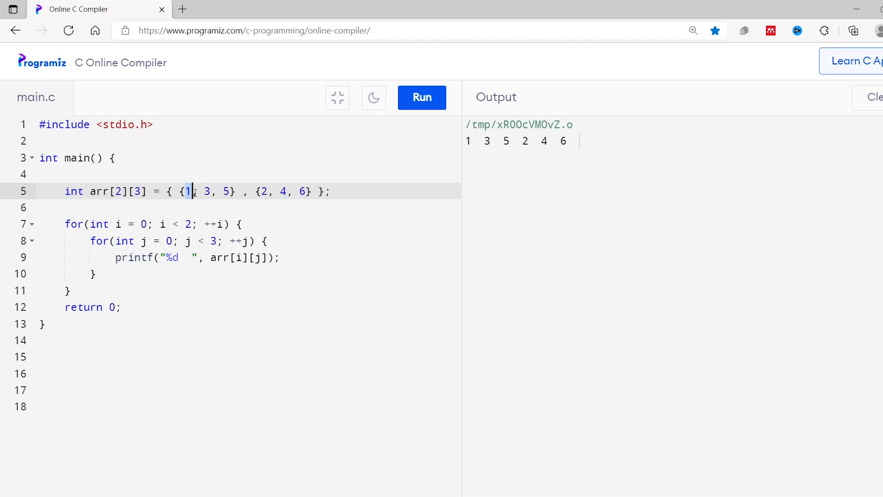
# Highlight the ++j increment, the j < 3 condition and the second row 2, 4, 6
pyautogui.click(229, 241)
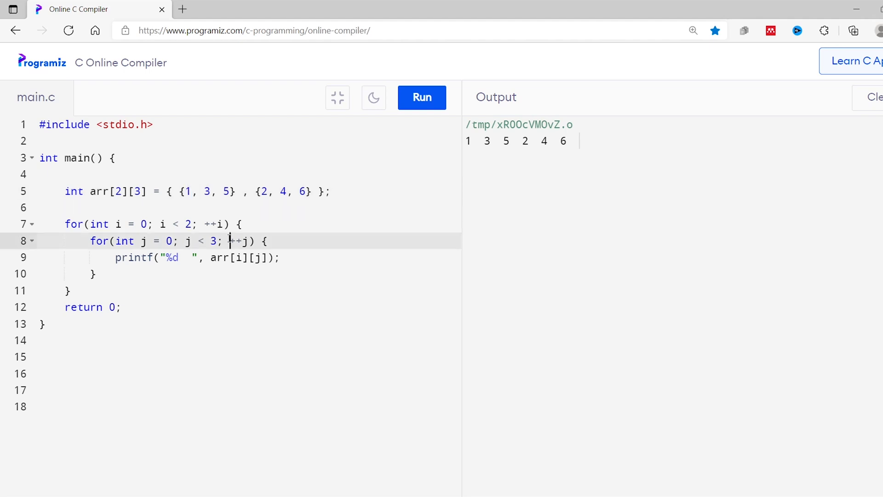
pyautogui.doubleClick(239, 241)
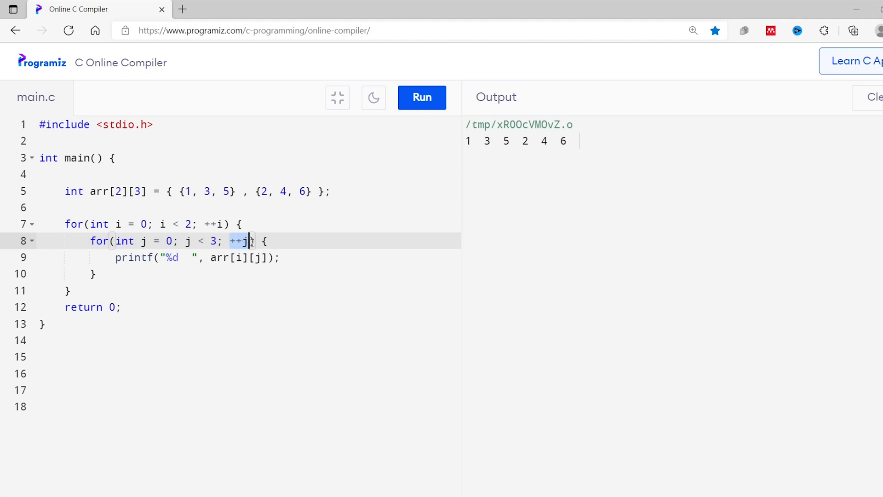
pyautogui.moveTo(212, 260)
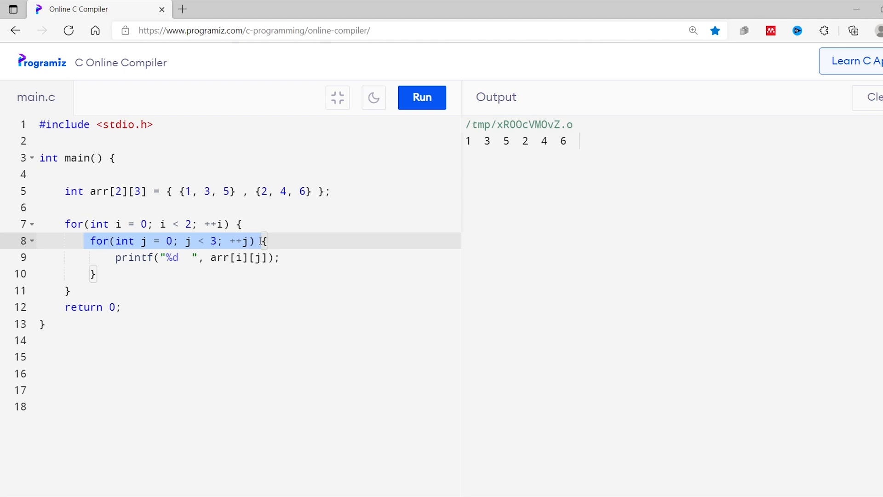
pyautogui.click(181, 191)
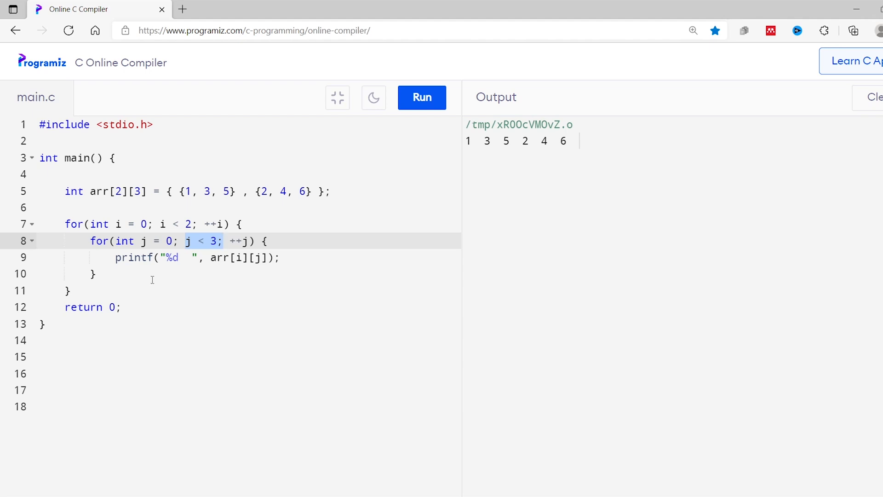
pyautogui.click(222, 224)
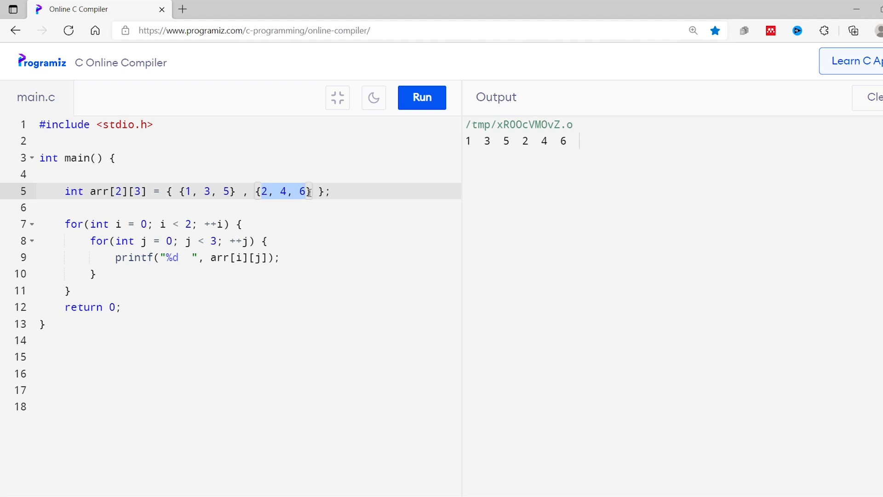
pyautogui.click(96, 274)
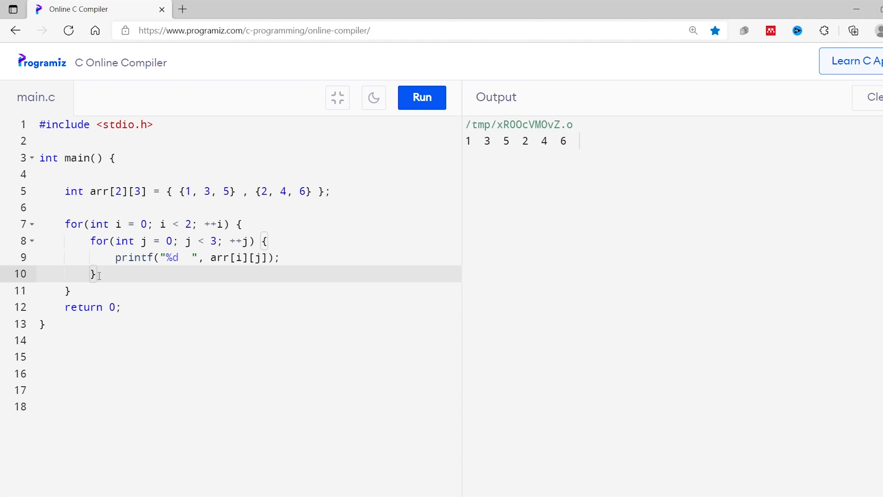
# Add printf("\n"); after the inner loop and rerun to print two rows
pyautogui.write('printf')
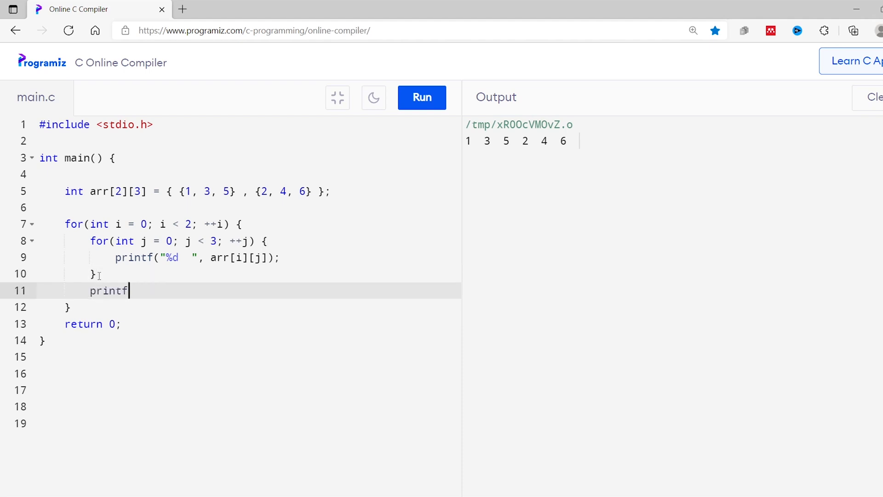
pyautogui.write('("\\n')
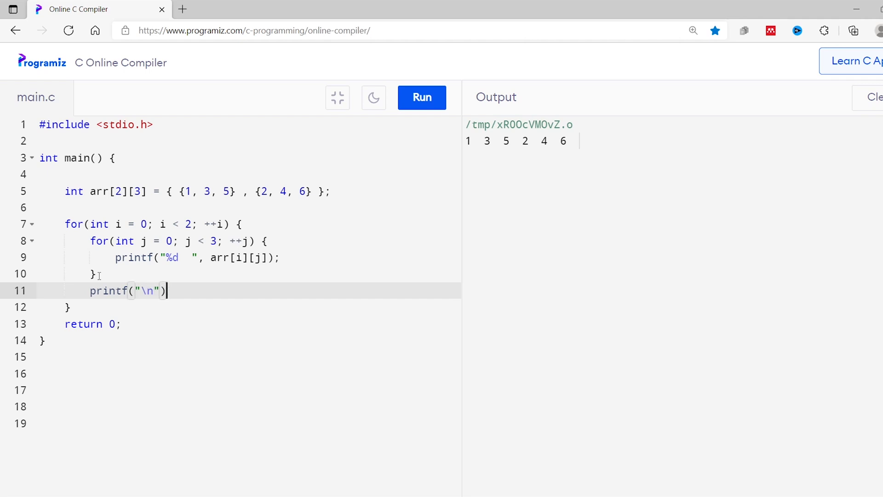
pyautogui.click(421, 98)
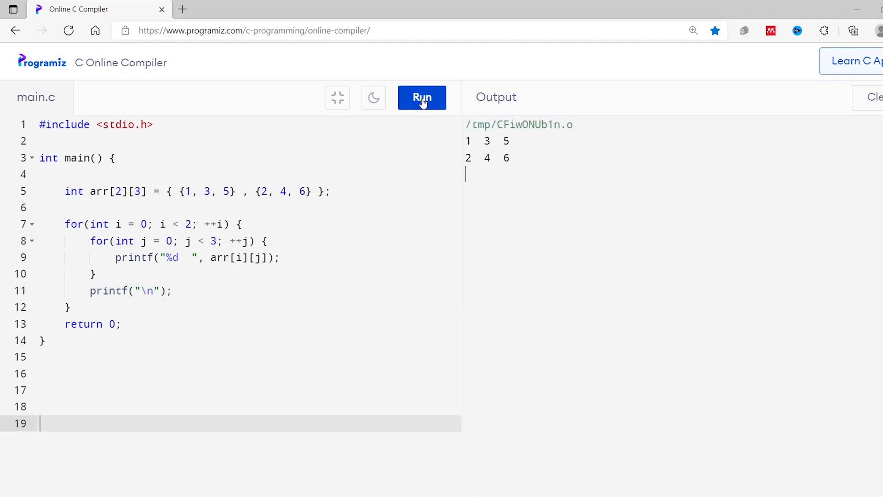